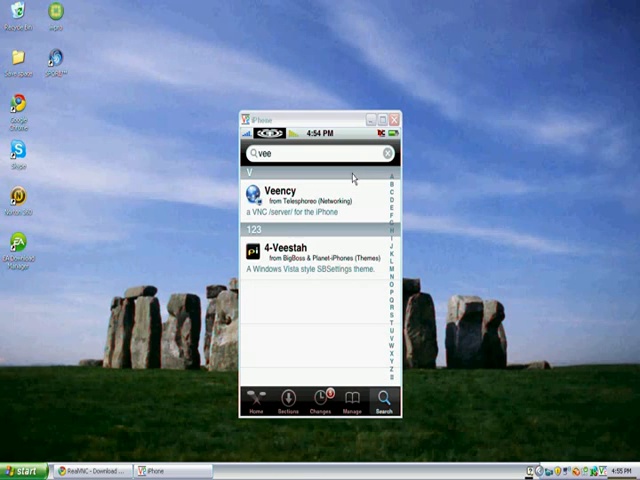
mouse_move(296, 216)
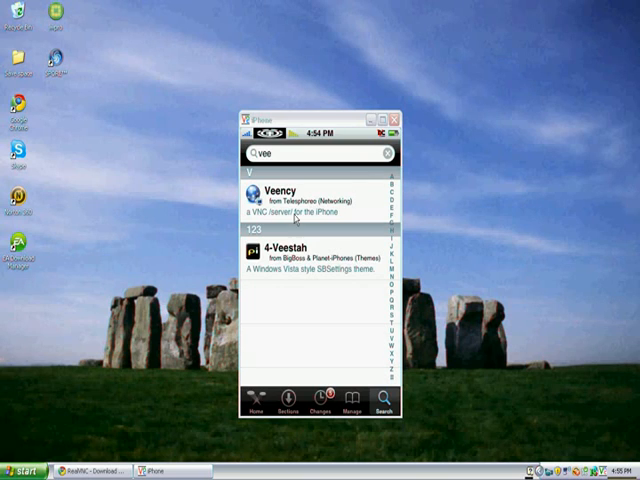
mouse_move(292, 220)
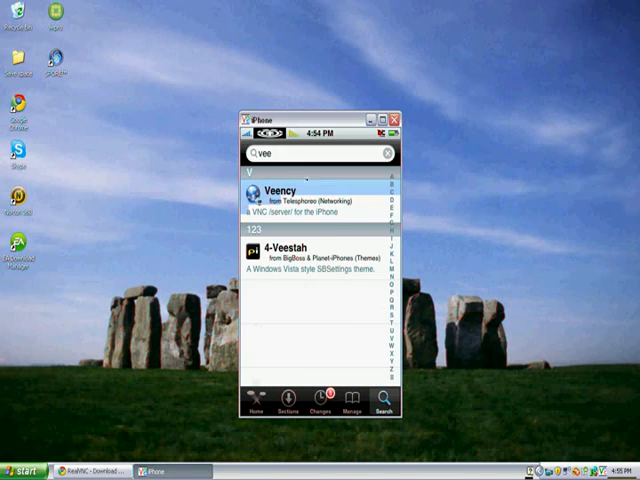
Open the Veency package entry from the vnc search results
click(310, 156)
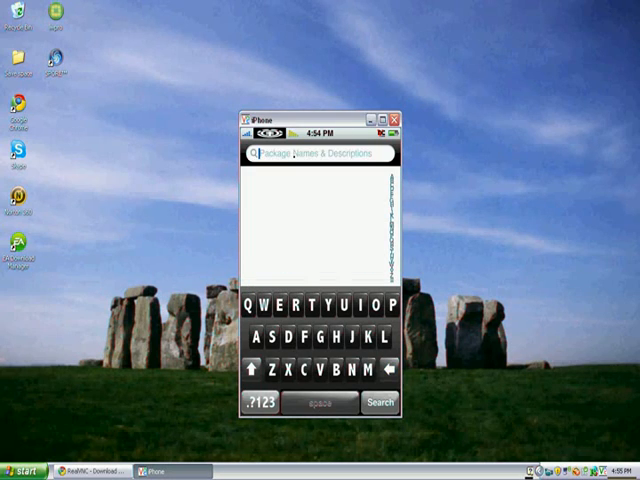
Search Cydia for vsf and open the vsftpd package details page
click(322, 348)
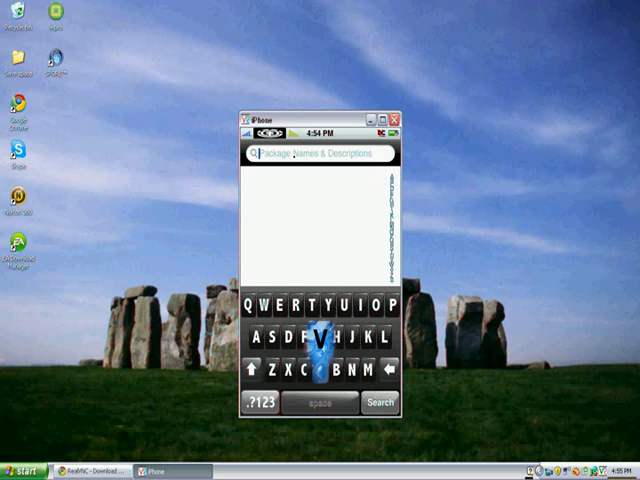
click(320, 336)
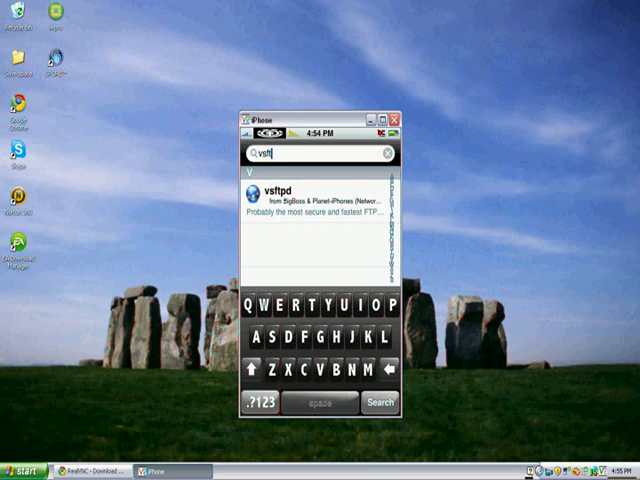
click(320, 196)
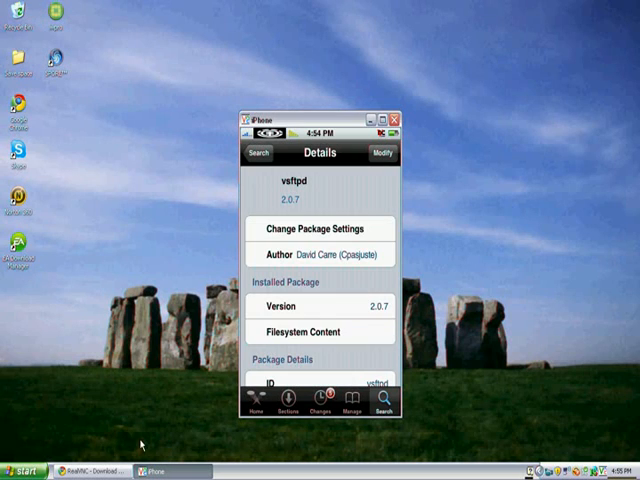
Leave the vsftpd 2.0.7 details page and move on to the RealVNC website
click(96, 472)
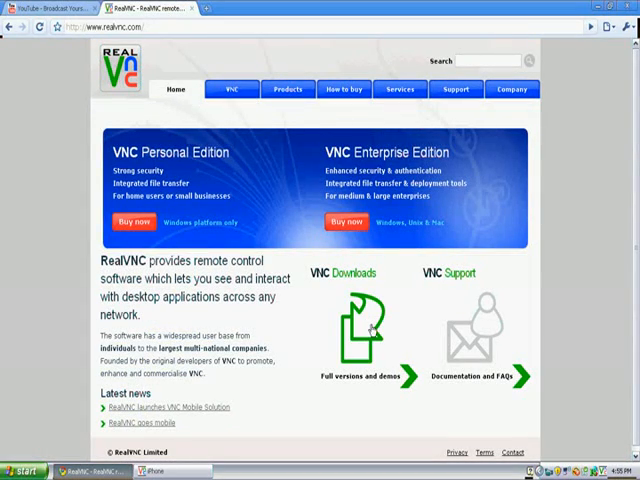
Go to VNC Downloads and choose the Free Edition 4.1 download
click(350, 330)
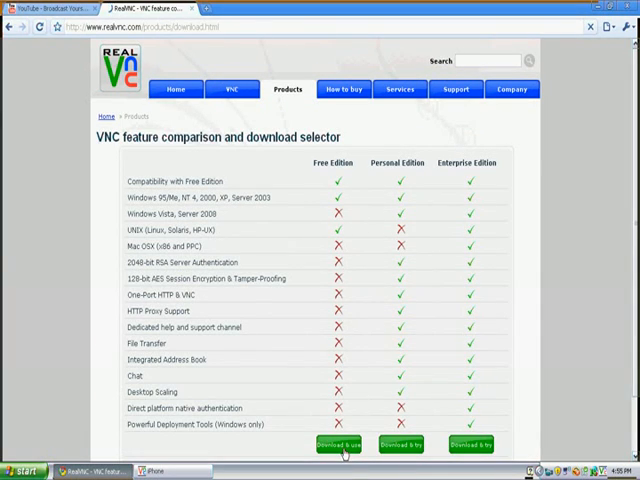
click(340, 444)
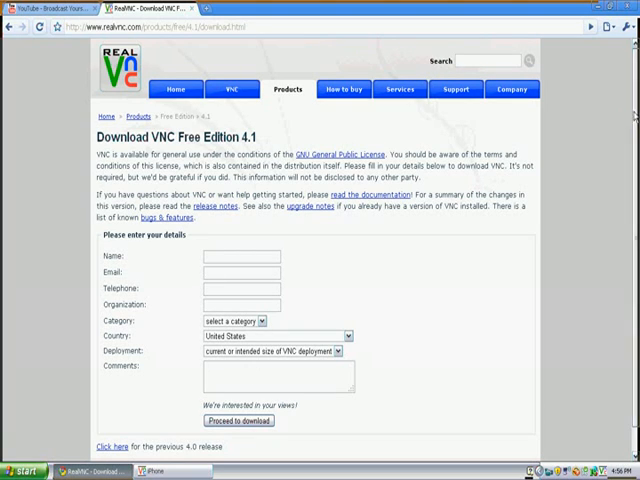
Proceed to download from the VNC Free Edition 4.1 form
scroll(down, 3)
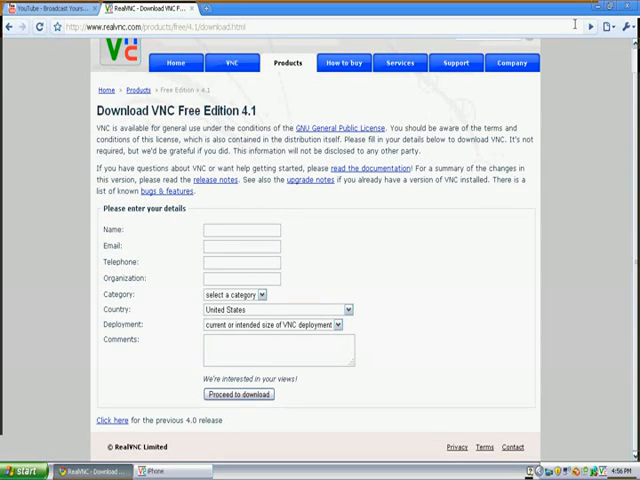
click(160, 468)
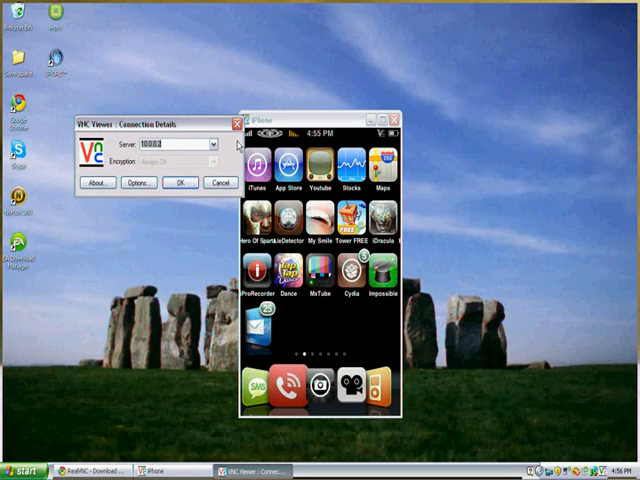
Scroll the mirrored view left while the Connection Details dialog is up
scroll(left, 3)
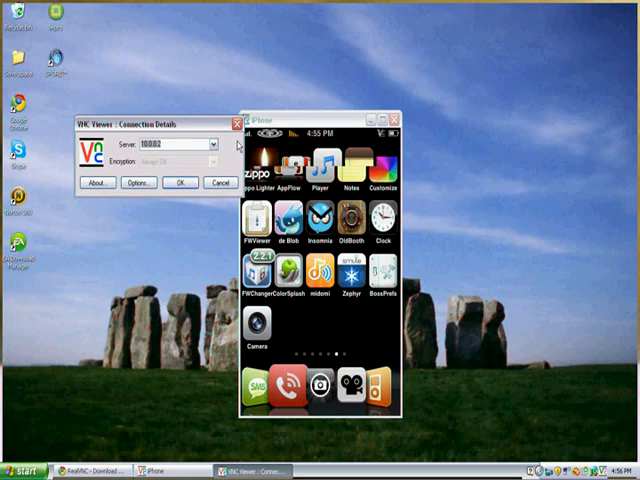
scroll(left, 3)
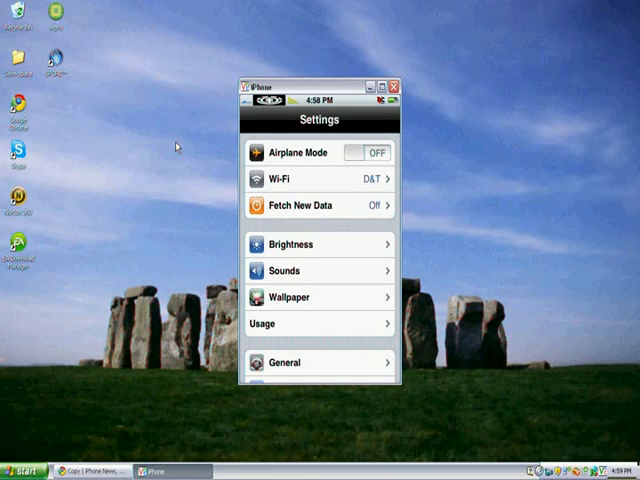
Open the Wi-Fi Networks page in iPhone Settings
click(320, 178)
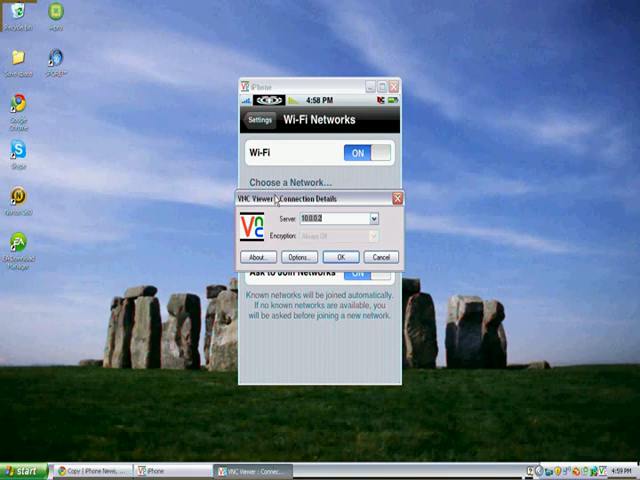
Confirm the Connection Details dialog to connect to the phone's VNC server
click(344, 256)
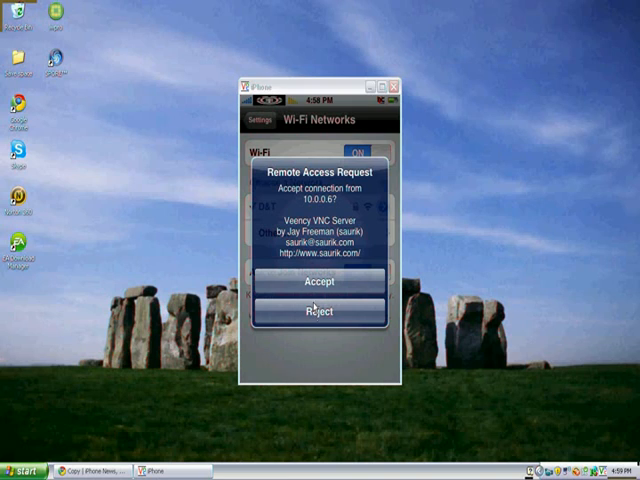
Accept the Veency Remote Access Request from 10.0.0.67
click(316, 280)
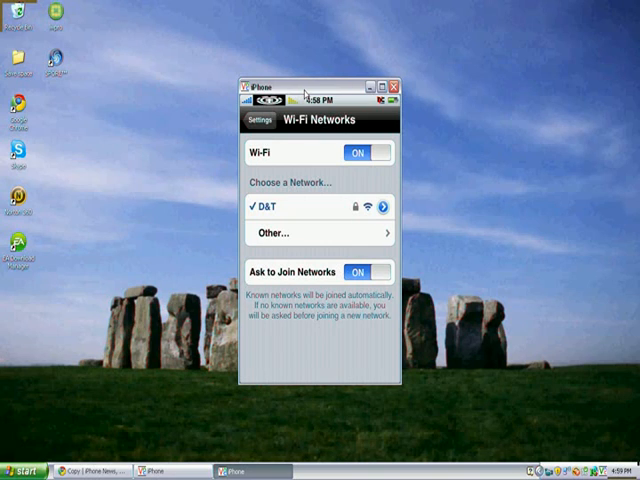
mouse_move(308, 92)
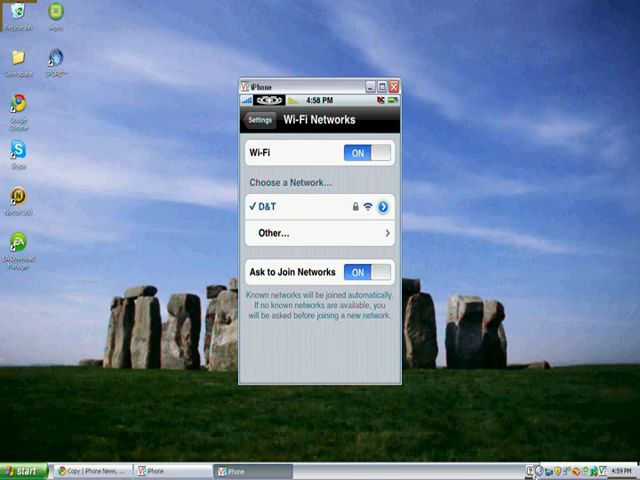